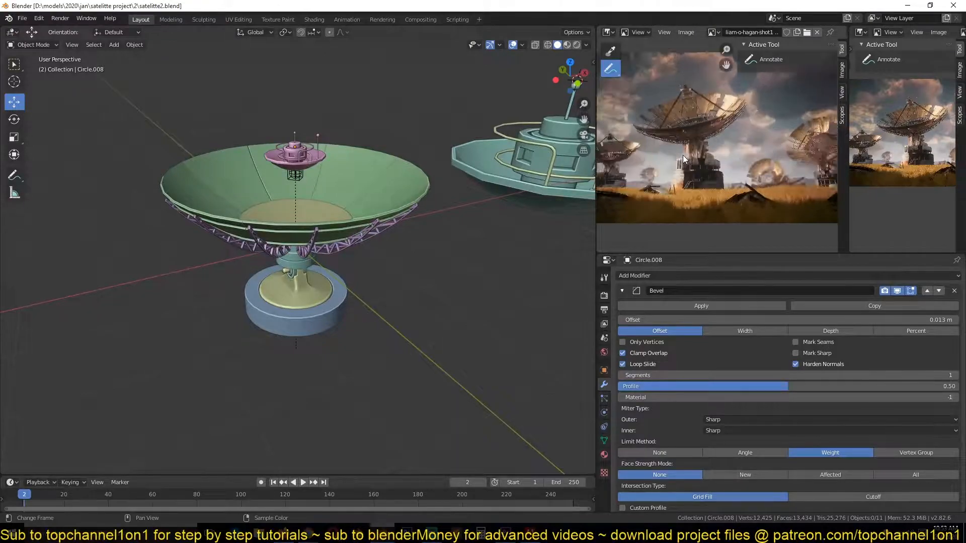
Turn the top-right panel into the Outliner and move the dish parts into a 'satelite' collection.
{"action": "left_click", "coordinate": [607, 32]}
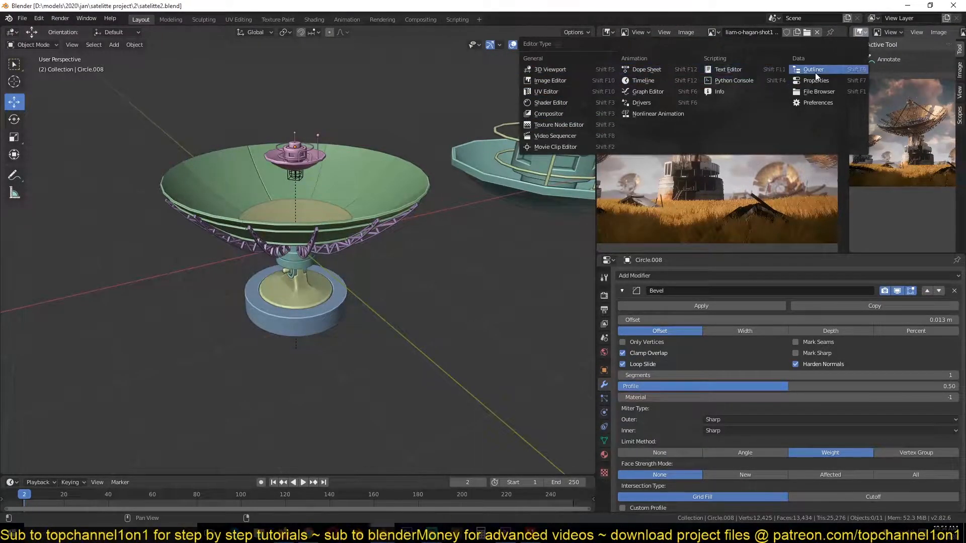
{"action": "left_click", "coordinate": [813, 69]}
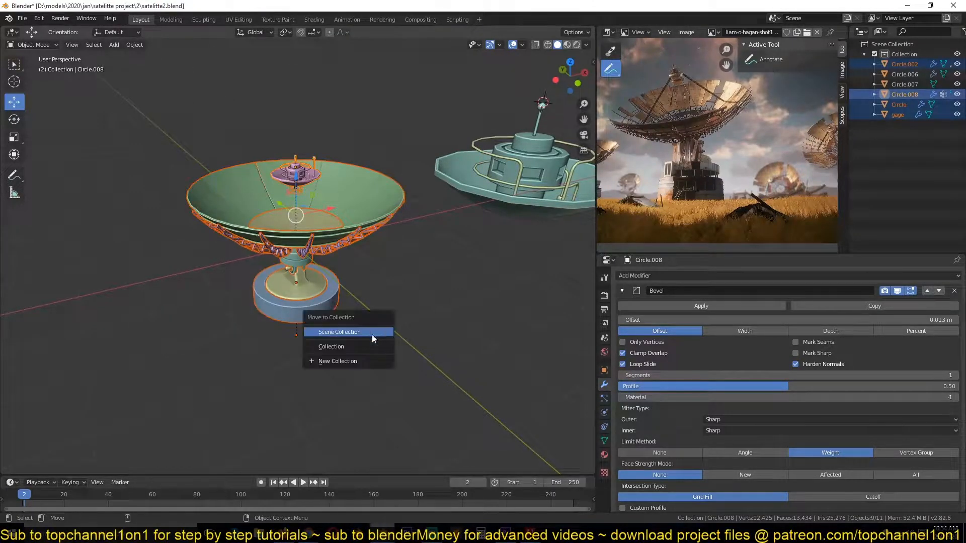
{"action": "left_click", "coordinate": [337, 361]}
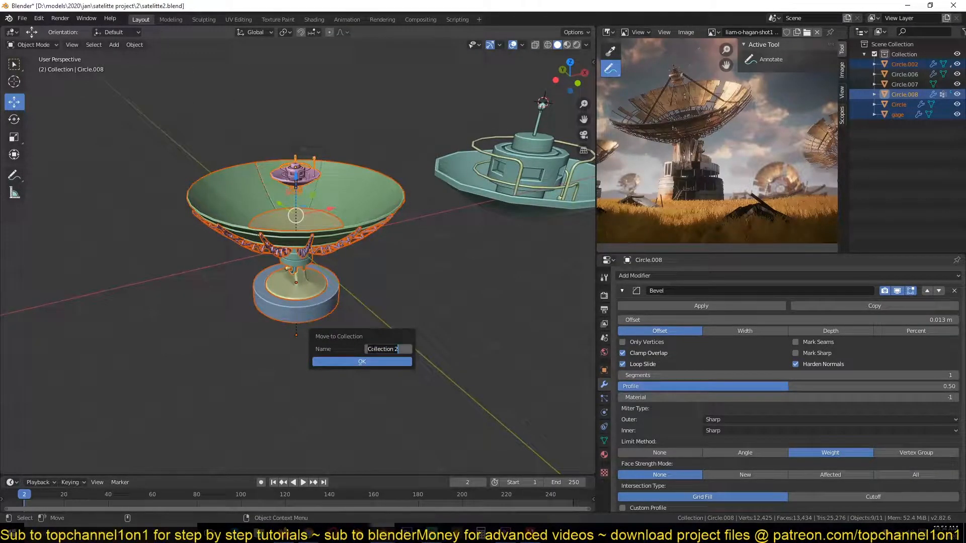
{"action": "type", "text": "satelit"}
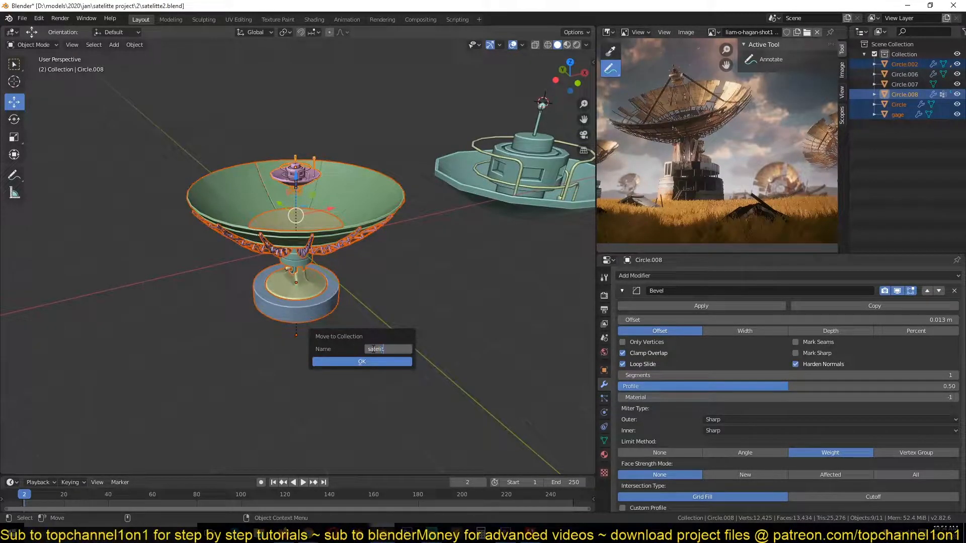
{"action": "left_click", "coordinate": [361, 362]}
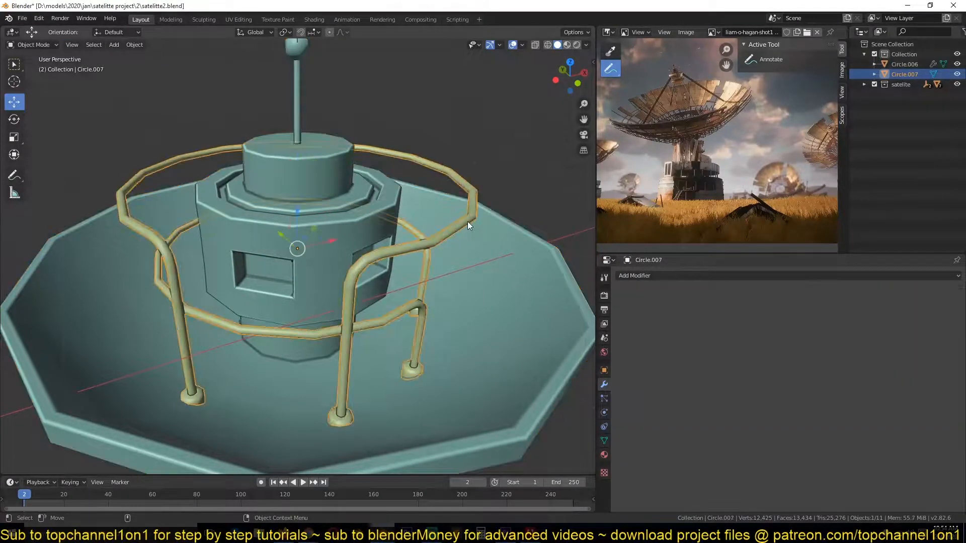
Move Circle.006 and Circle.007 (the railed base) into a new collection named 'object'.
{"action": "left_click", "coordinate": [905, 64]}
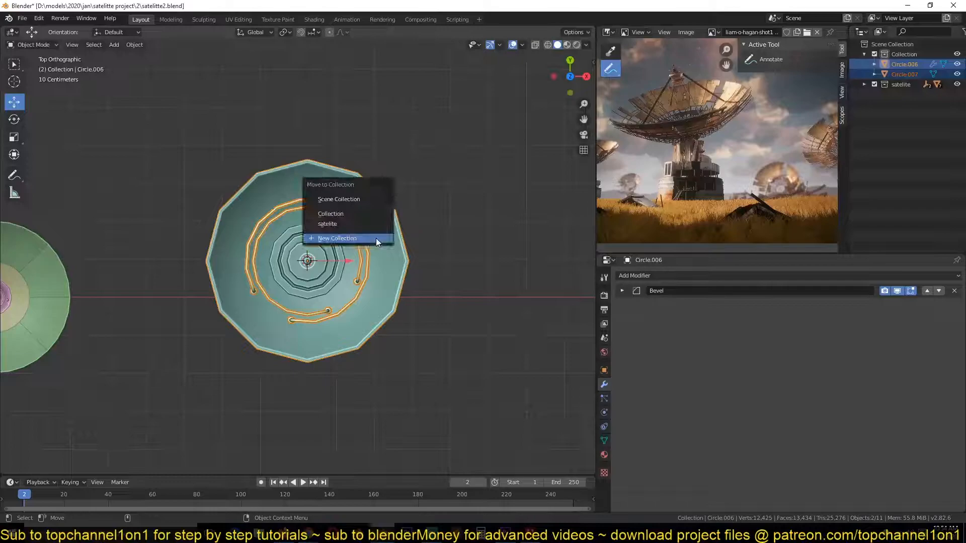
{"action": "left_click", "coordinate": [336, 239]}
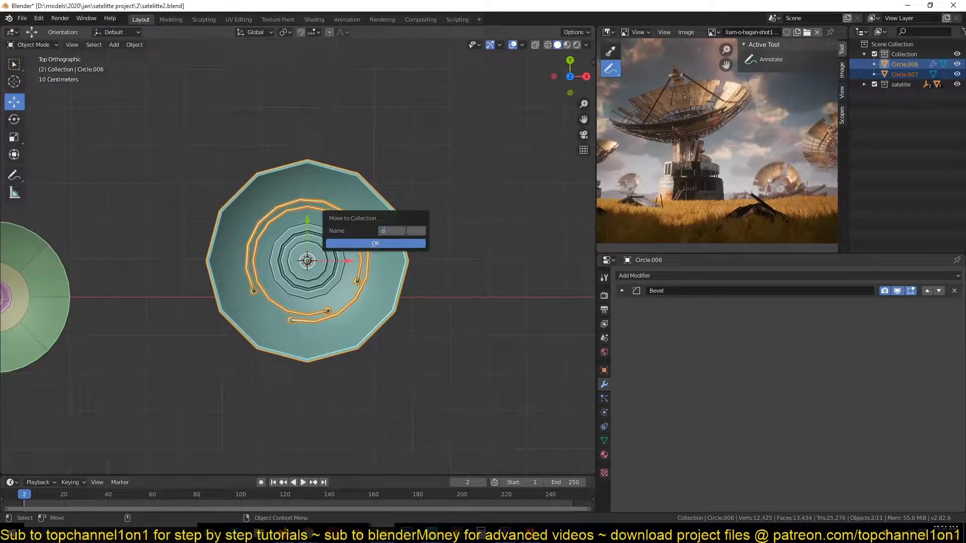
{"action": "type", "text": "object"}
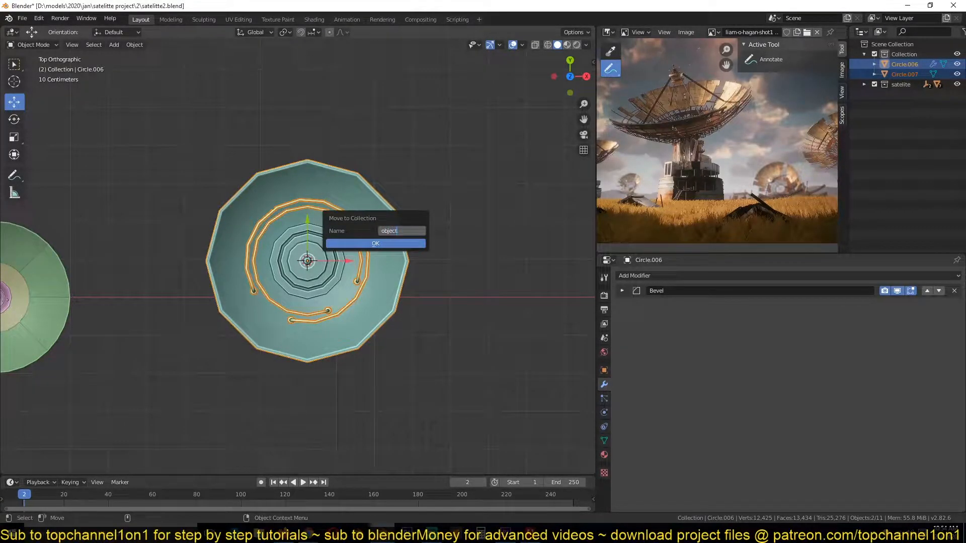
{"action": "left_click", "coordinate": [375, 243]}
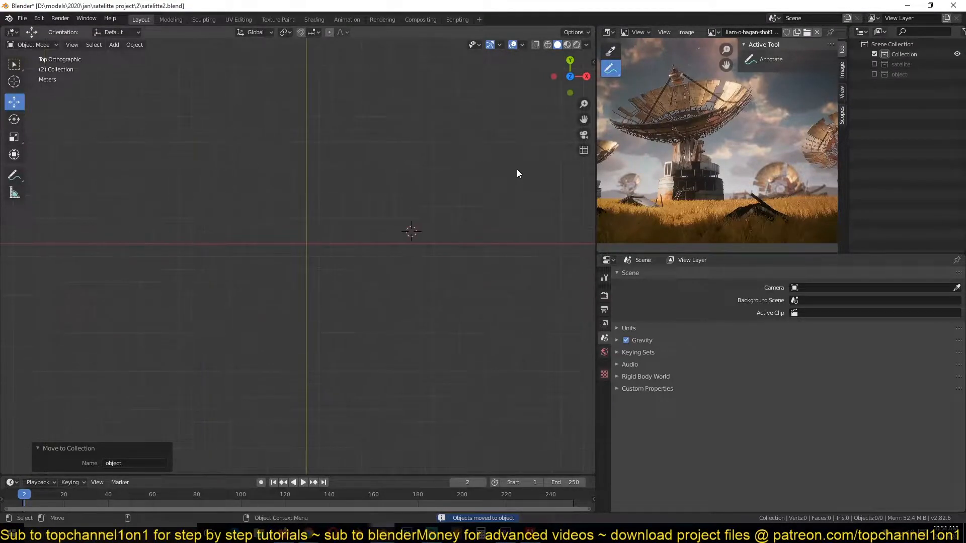
Add a scaled-up ground plane, then place a camera aligned to the front view.
{"action": "left_click", "coordinate": [113, 44]}
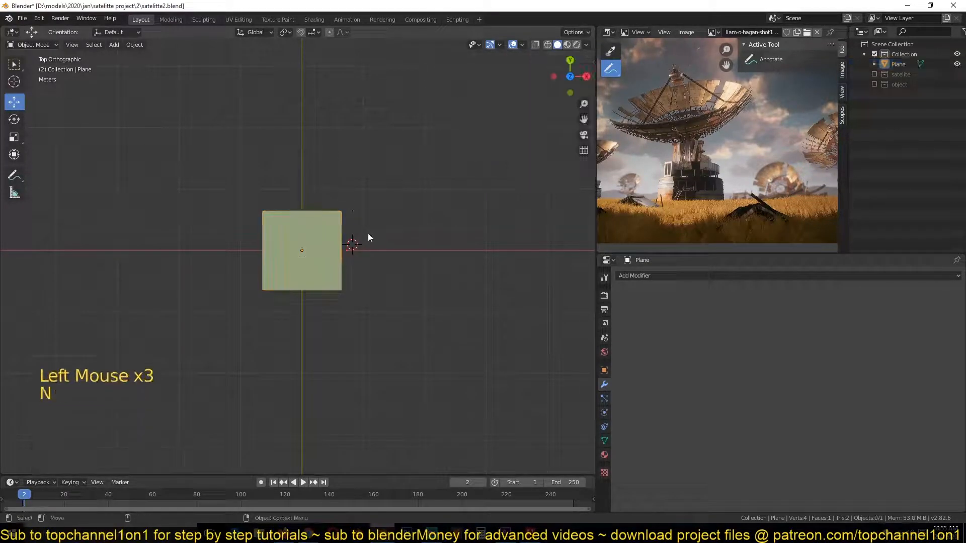
{"action": "key", "text": "s"}
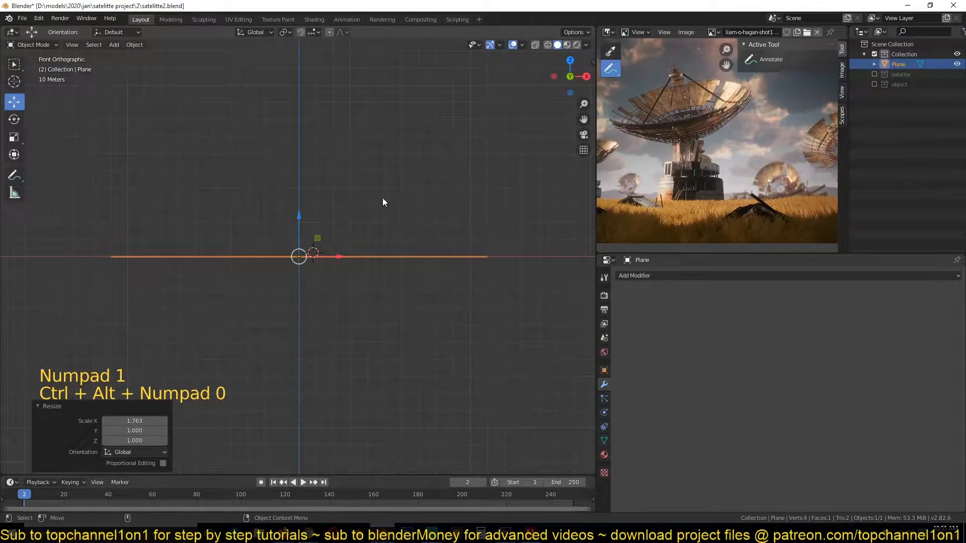
{"action": "key", "text": "shift+a"}
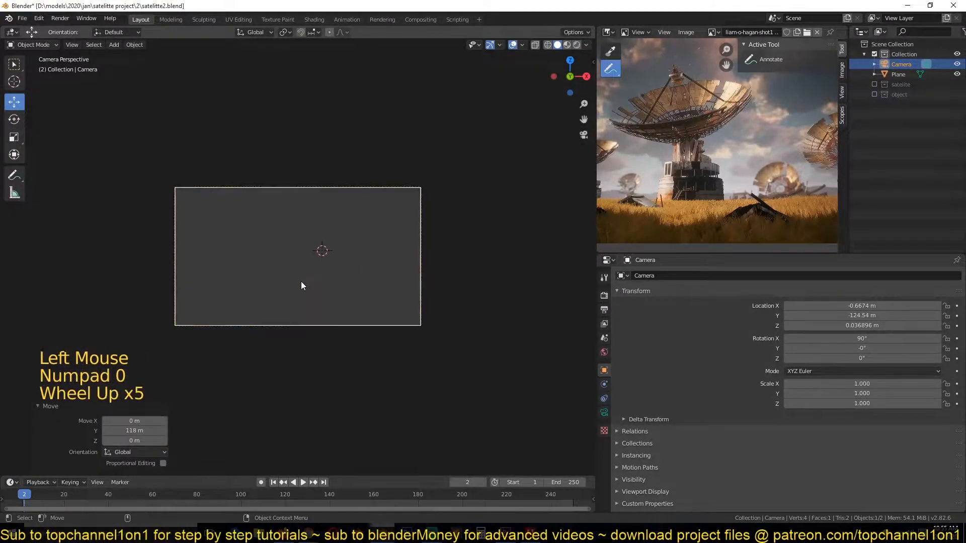
{"action": "key", "text": "g"}
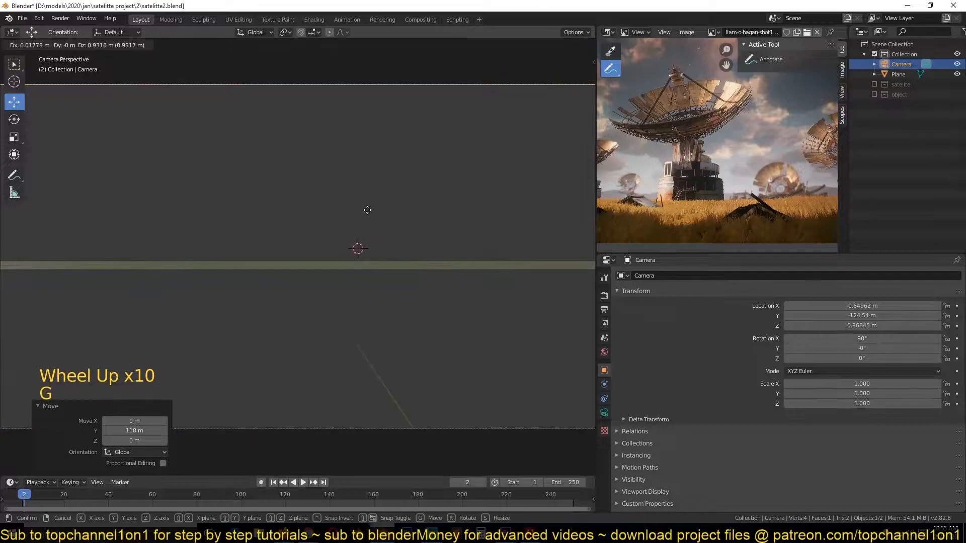
{"action": "scroll", "scroll_direction": "down", "scroll_amount": 3}
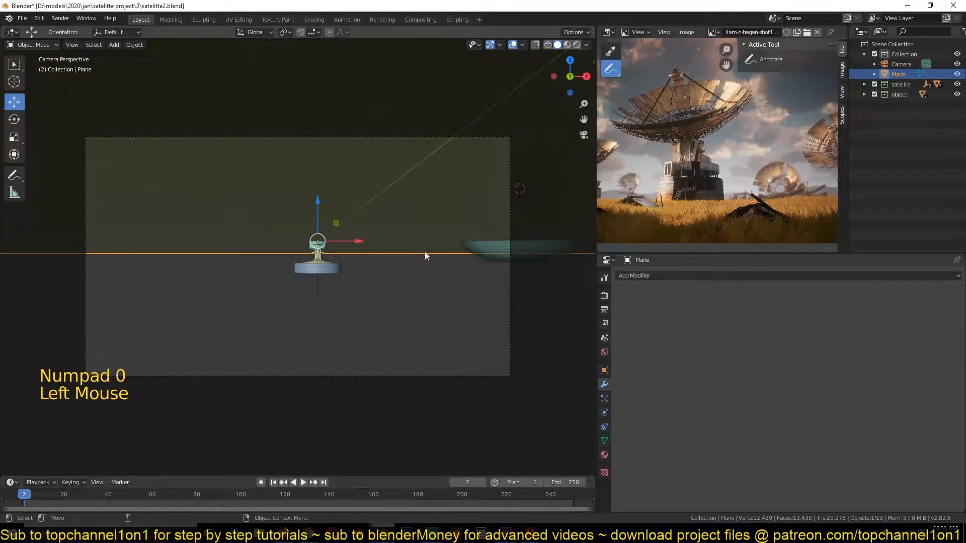
Lower the plane beneath the dishes, scale it to 0.23 and stretch it along X.
{"action": "key", "text": "KP_1"}
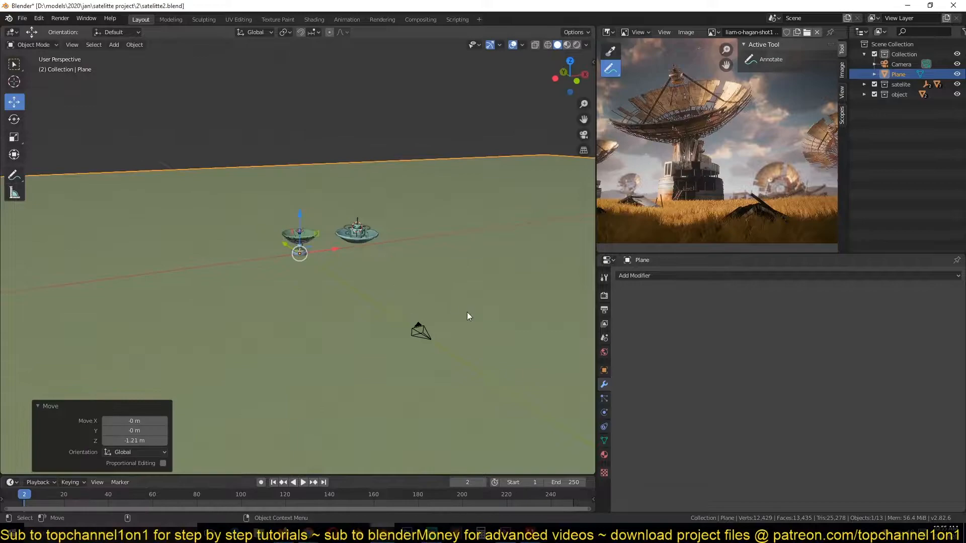
{"action": "key", "text": "Numpad0"}
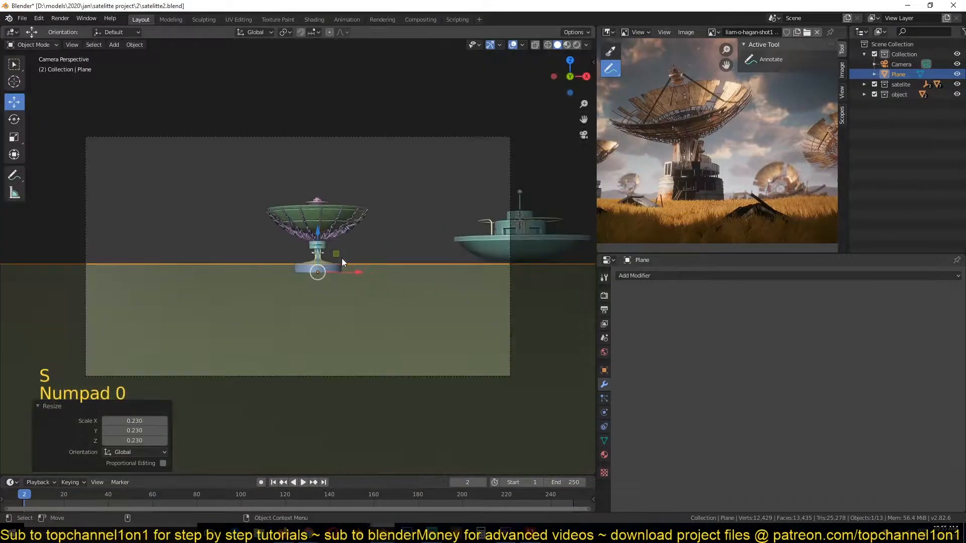
{"action": "key", "text": "s"}
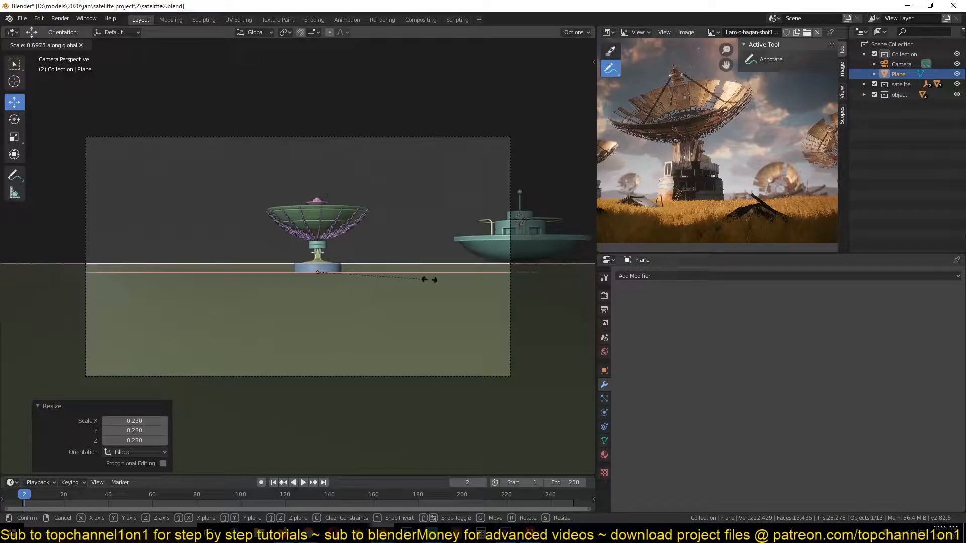
{"action": "scroll", "scroll_direction": "down", "scroll_amount": 3}
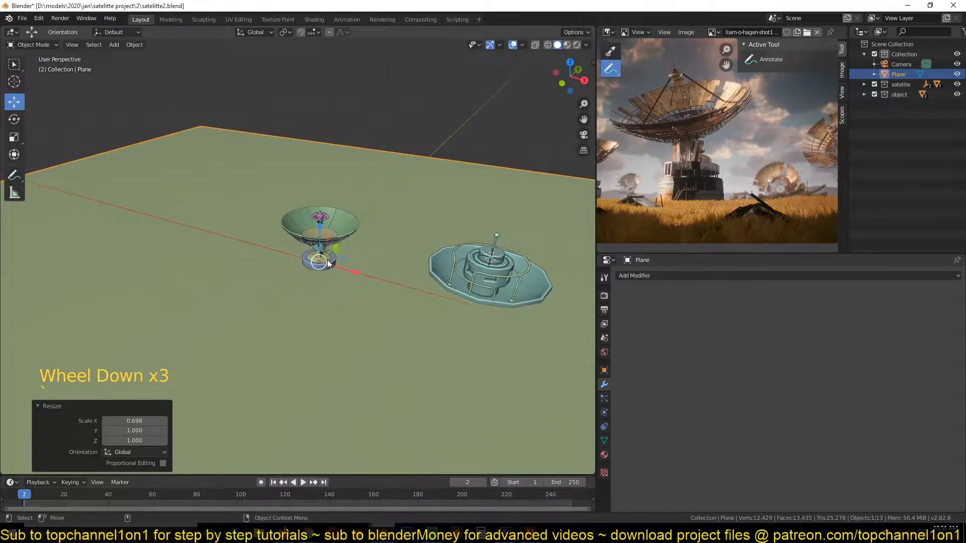
{"action": "key", "text": "KP_1"}
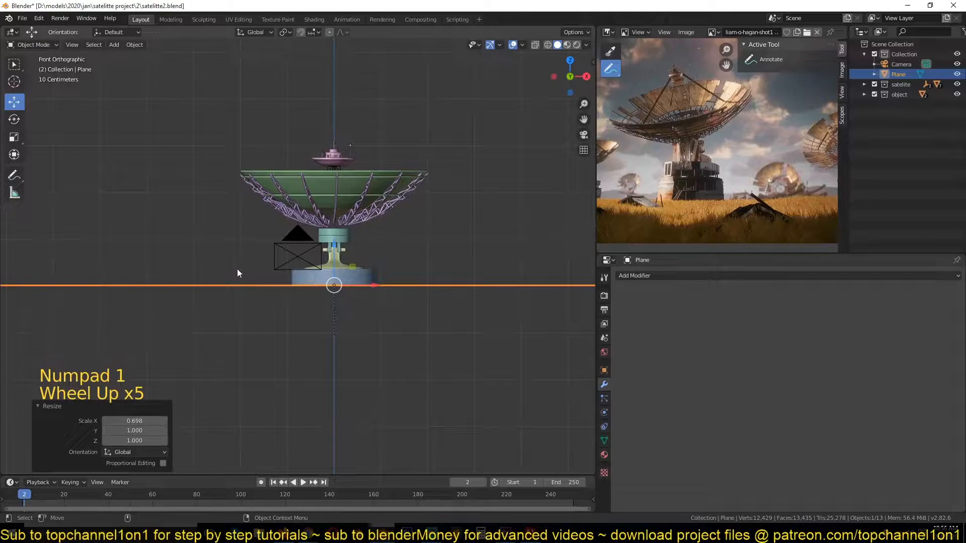
{"action": "key", "text": "KP_0"}
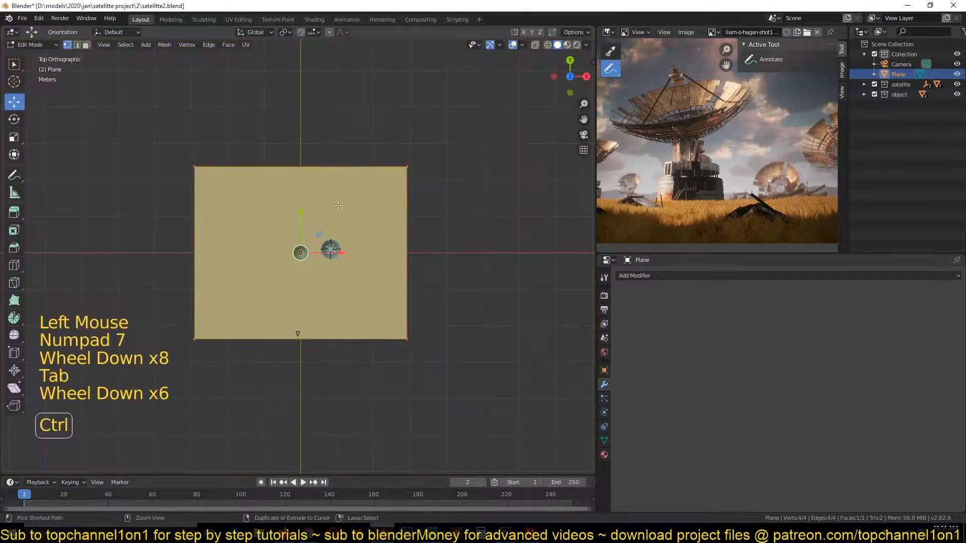
Return the plane to Object Mode and switch to the Sculpting workspace.
{"action": "right_click", "coordinate": [330, 249]}
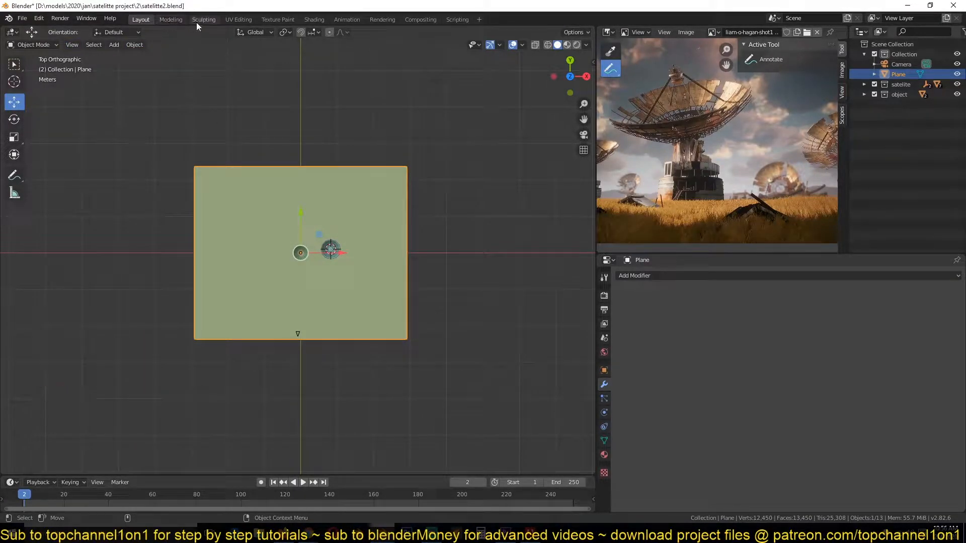
{"action": "left_click", "coordinate": [203, 19]}
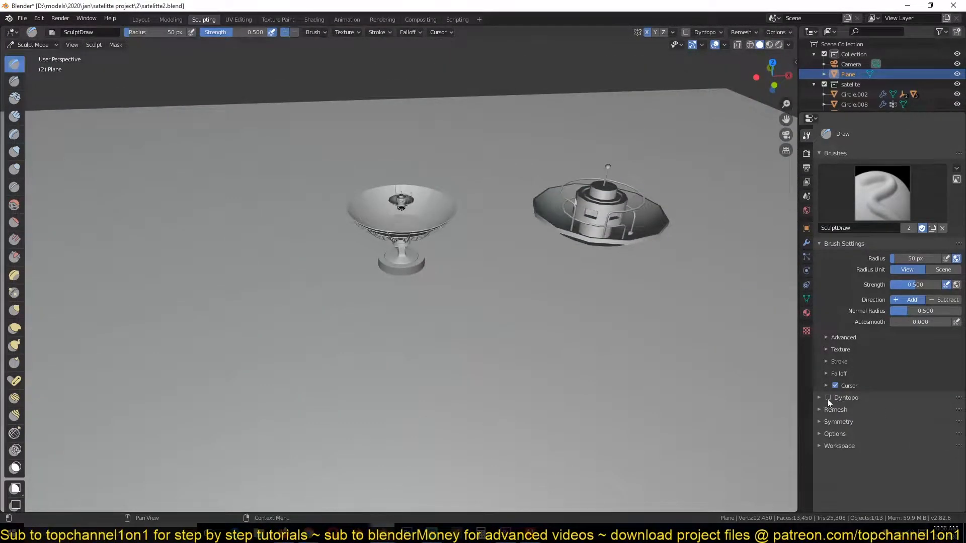
Enable Dyntopo, accept the vertex data warning, restore solid shading and view from the top.
{"action": "left_click", "coordinate": [829, 397]}
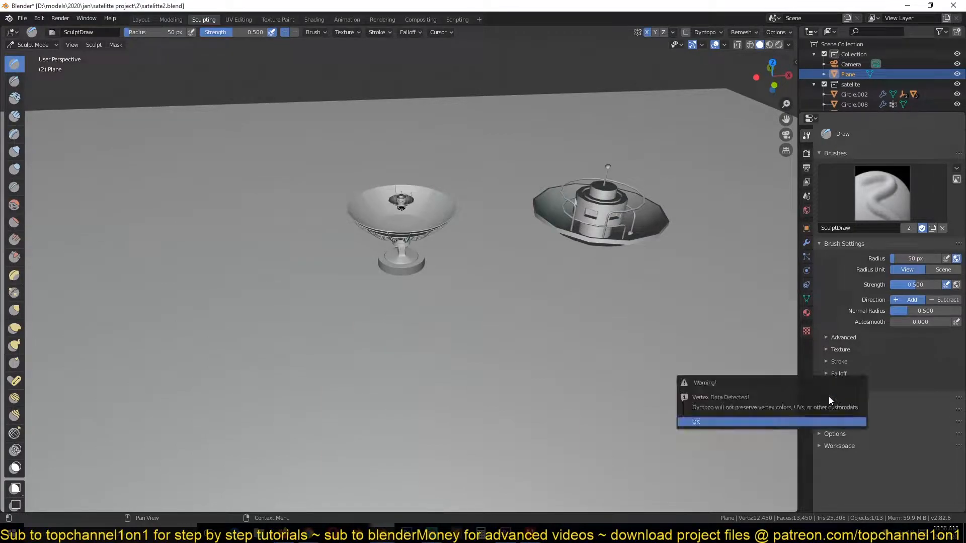
{"action": "left_click", "coordinate": [695, 422]}
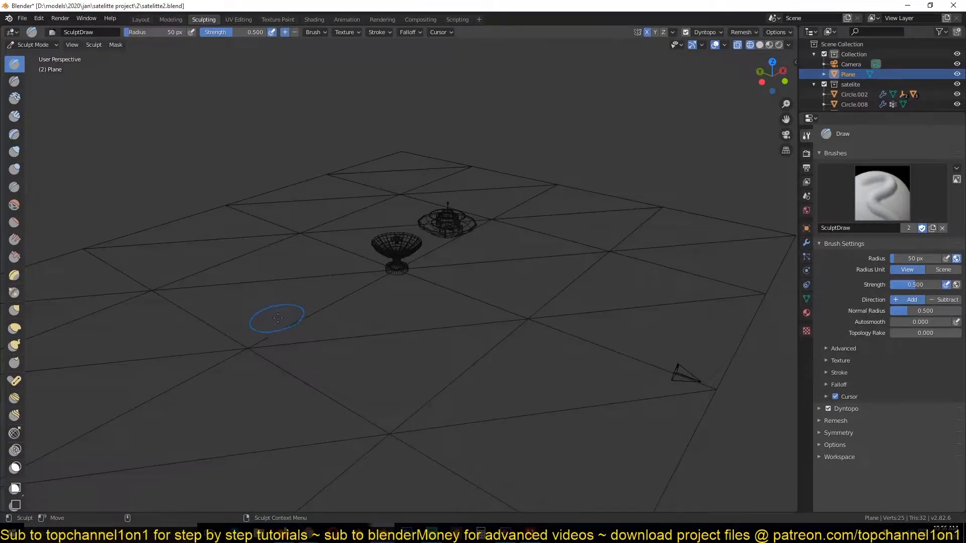
{"action": "left_click", "coordinate": [759, 44]}
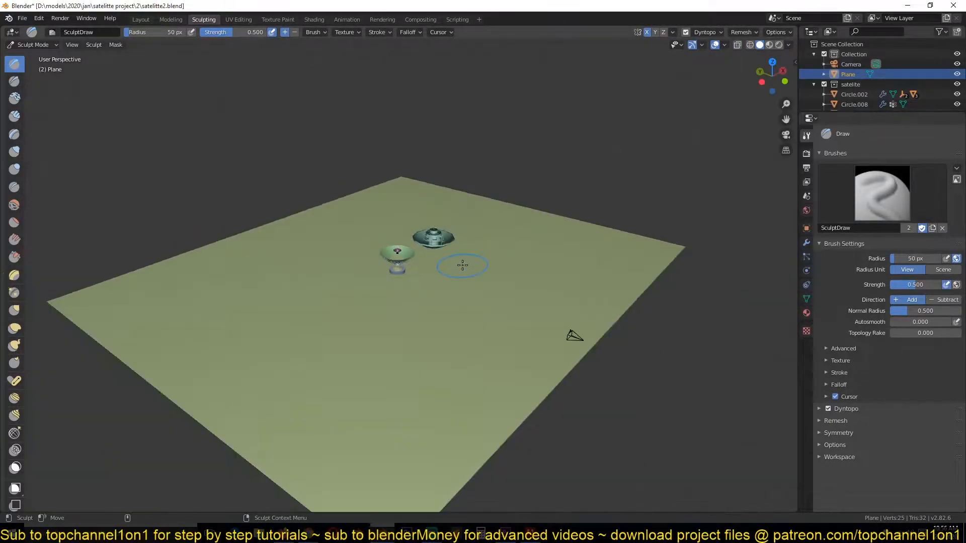
{"action": "left_click_drag", "start_coordinate": [462, 265], "coordinate": [244, 300]}
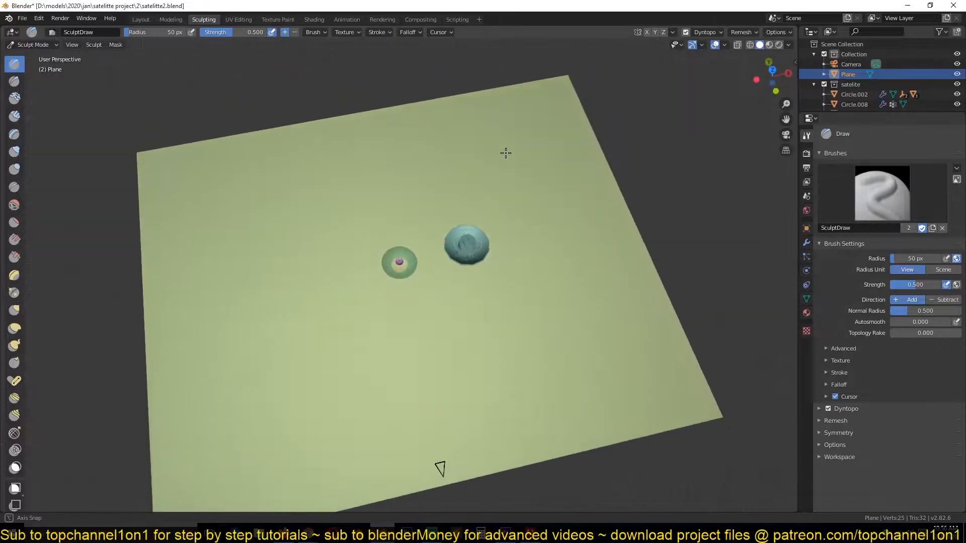
{"action": "key", "text": "KP_7"}
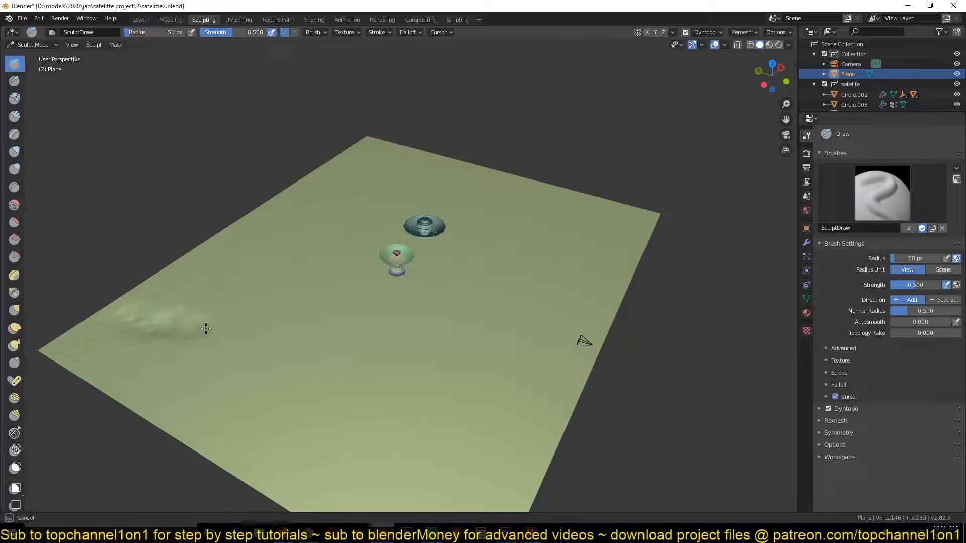
Draw a raised bump and winding ridges across the plane with the Draw brush.
{"action": "left_click_drag", "start_coordinate": [206, 328], "coordinate": [452, 286]}
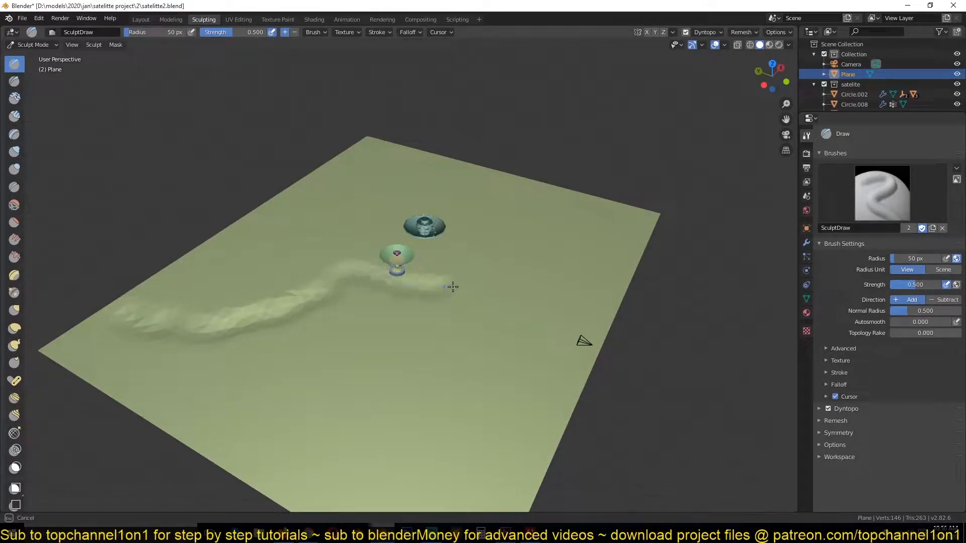
{"action": "left_click_drag", "start_coordinate": [452, 286], "coordinate": [445, 277]}
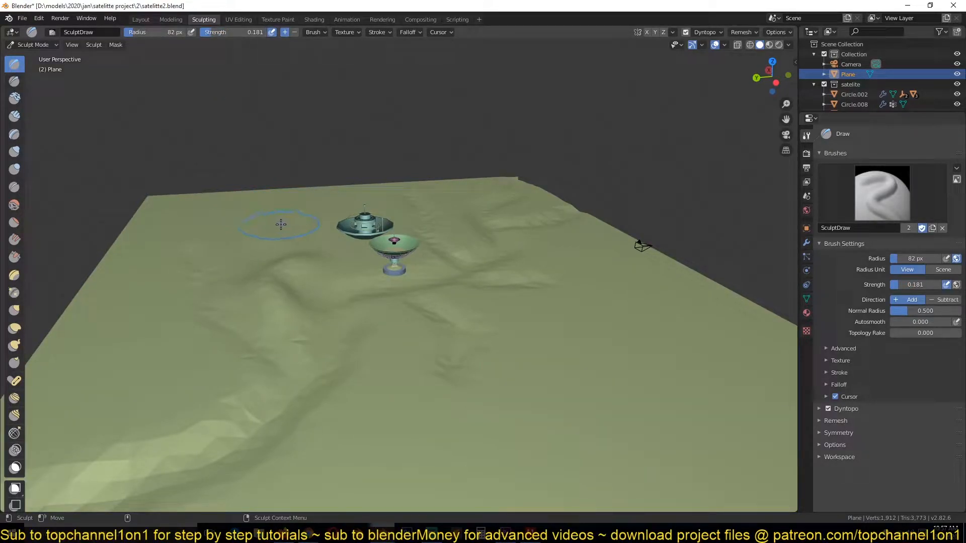
{"action": "left_click_drag", "start_coordinate": [280, 223], "coordinate": [307, 247]}
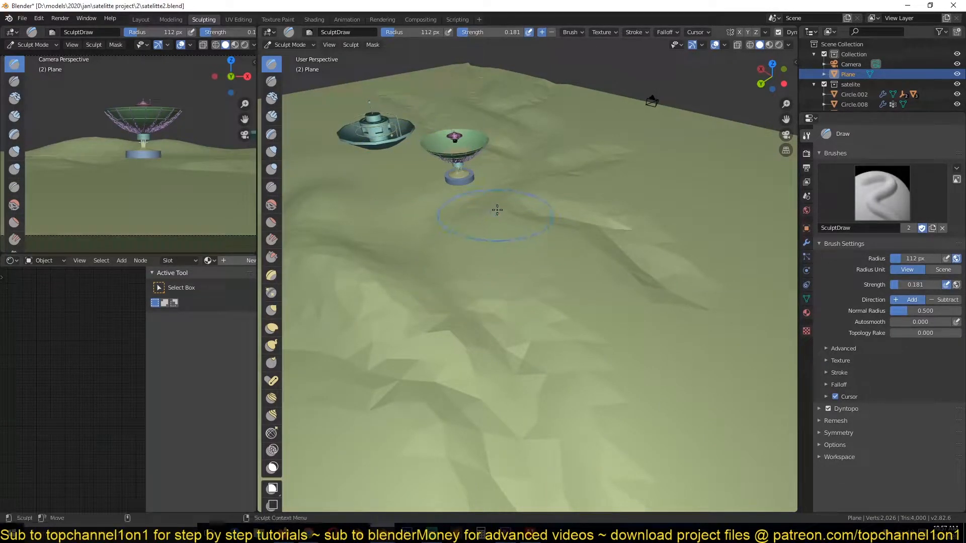
Sculpt further undulations in front of the dish with a larger Draw brush radius.
{"action": "left_click_drag", "start_coordinate": [497, 209], "coordinate": [501, 235]}
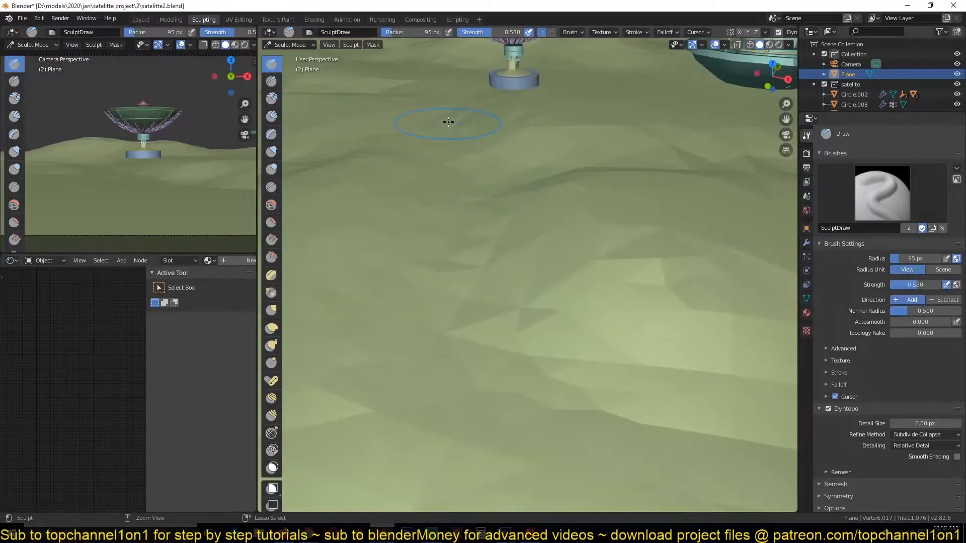
Stroke grooves and ridged banks below and right of the dish at strength 0.53.
{"action": "left_click_drag", "start_coordinate": [449, 123], "coordinate": [588, 401]}
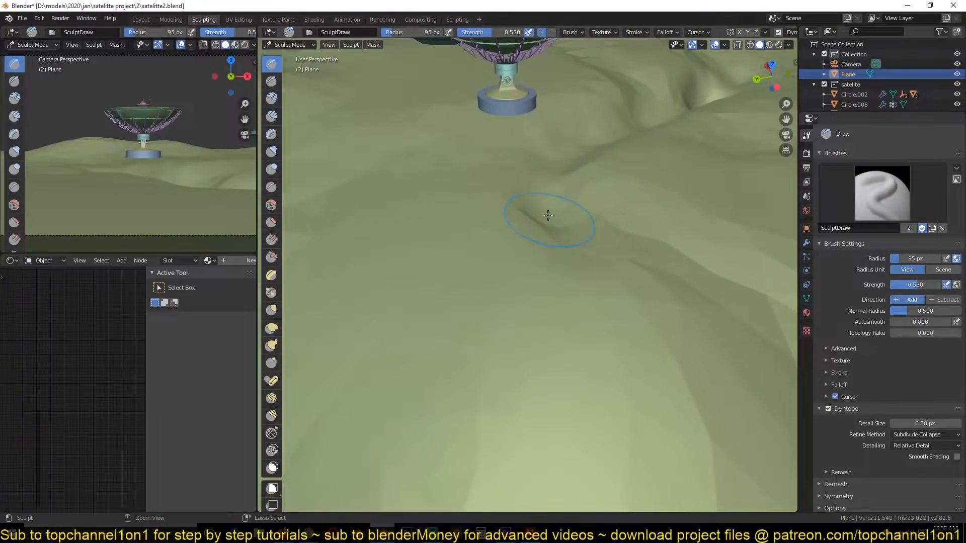
{"action": "left_click_drag", "start_coordinate": [548, 216], "coordinate": [662, 295]}
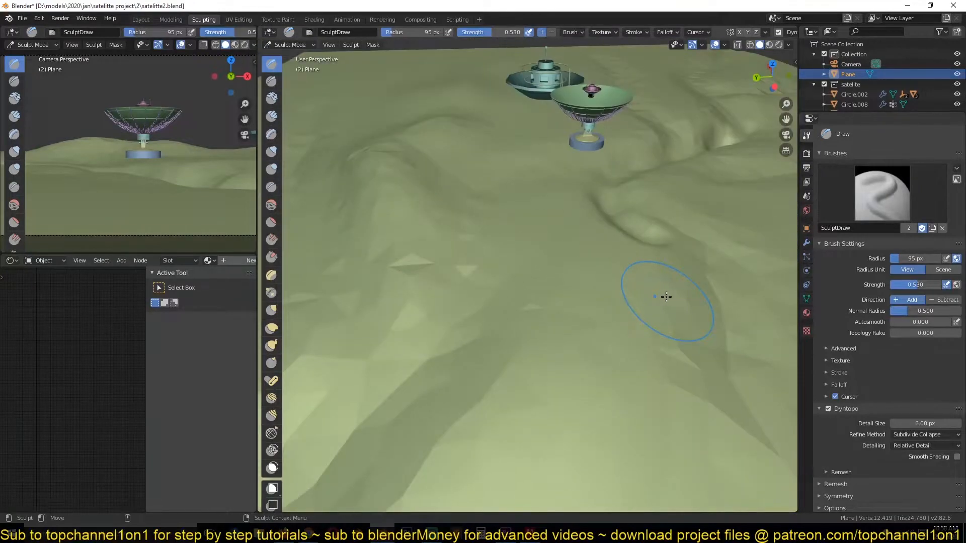
{"action": "left_click_drag", "start_coordinate": [665, 296], "coordinate": [471, 339]}
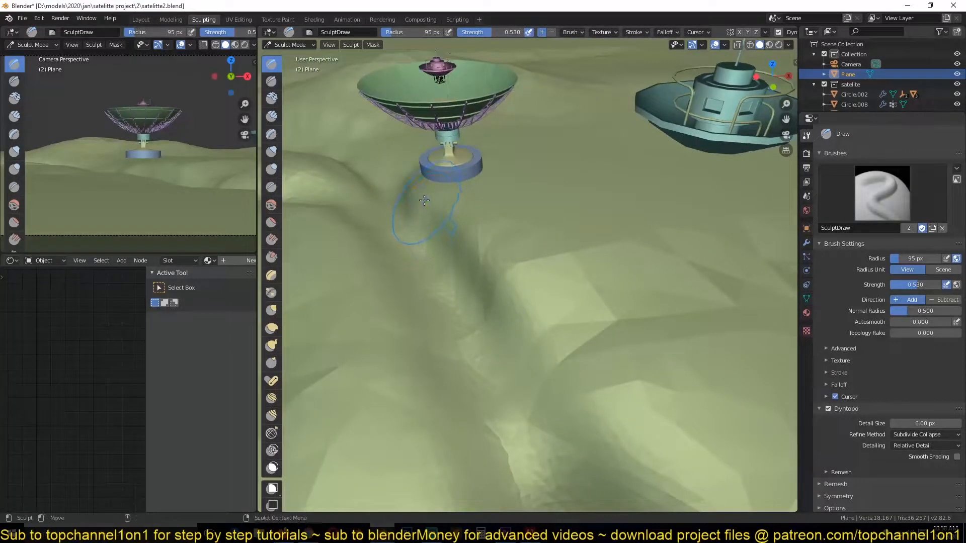
{"action": "left_click_drag", "start_coordinate": [423, 200], "coordinate": [585, 276]}
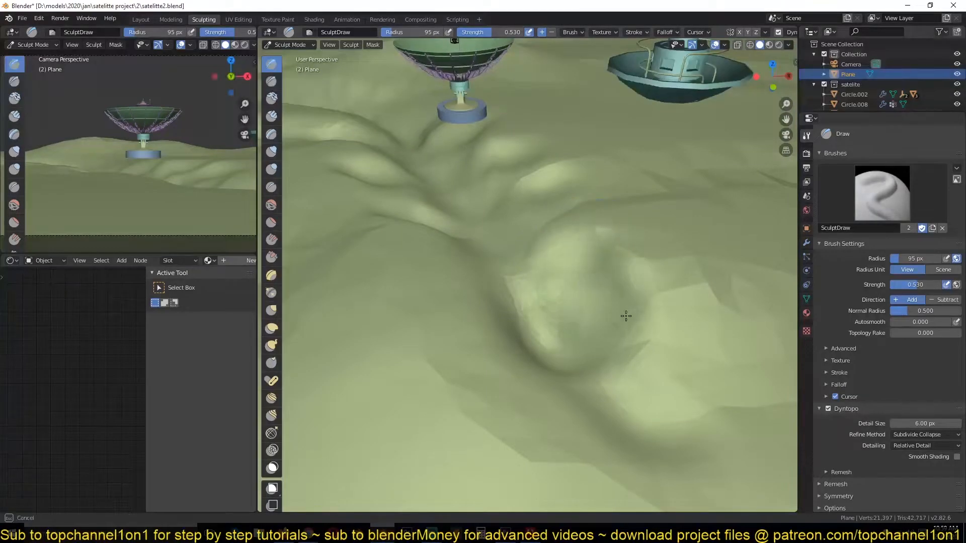
{"action": "left_click_drag", "start_coordinate": [625, 316], "coordinate": [484, 340]}
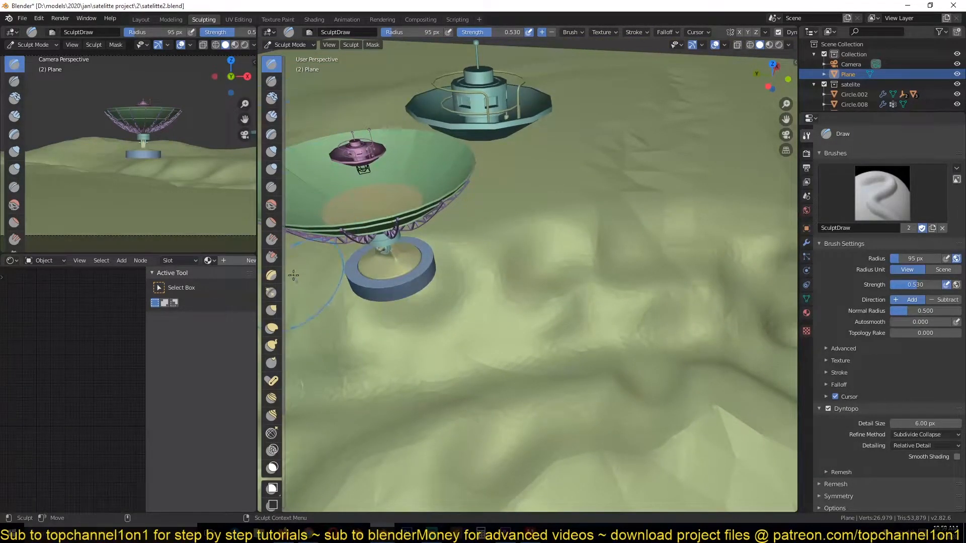
{"action": "mouse_move", "coordinate": [272, 190]}
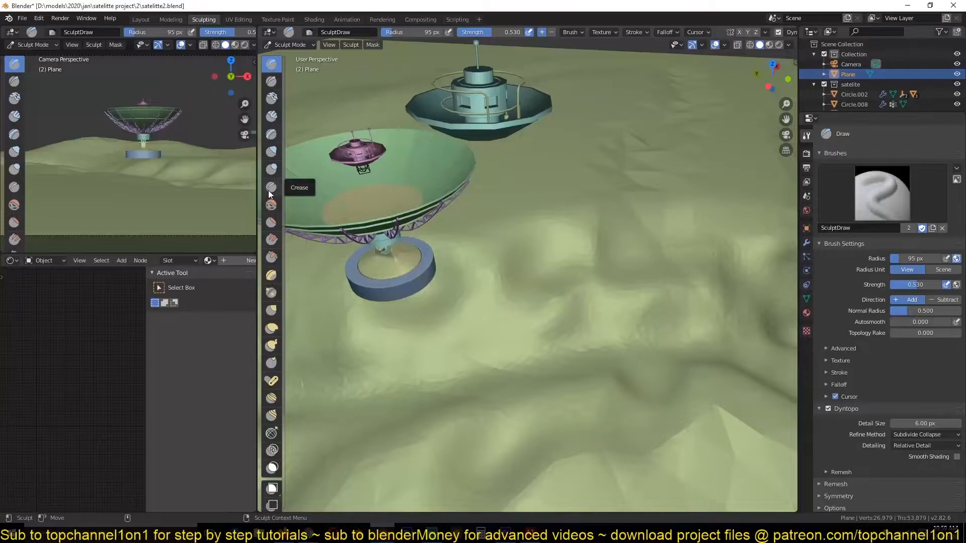
Use the Crease brush at radius 24 to cut a thin crease below the dish base.
{"action": "left_click", "coordinate": [271, 187]}
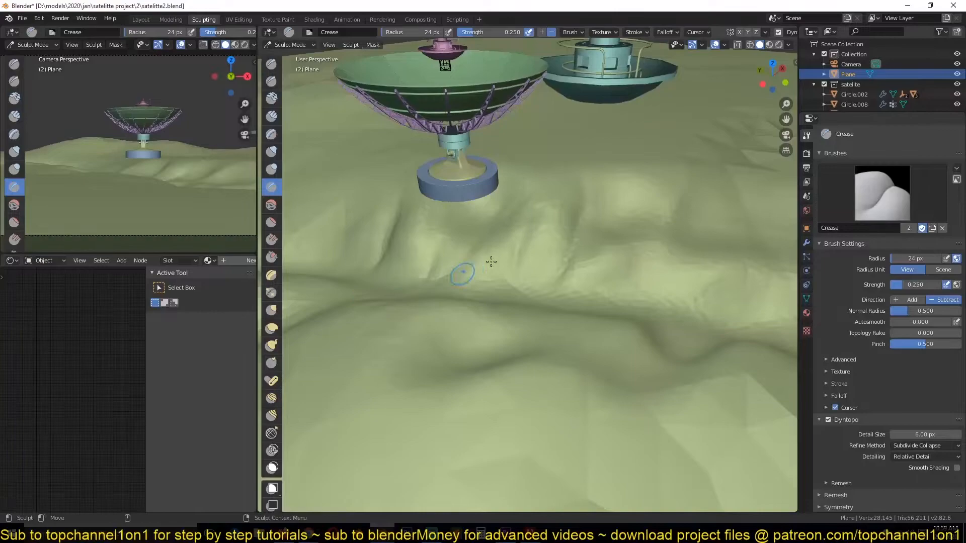
{"action": "left_click_drag", "start_coordinate": [462, 272], "coordinate": [582, 196]}
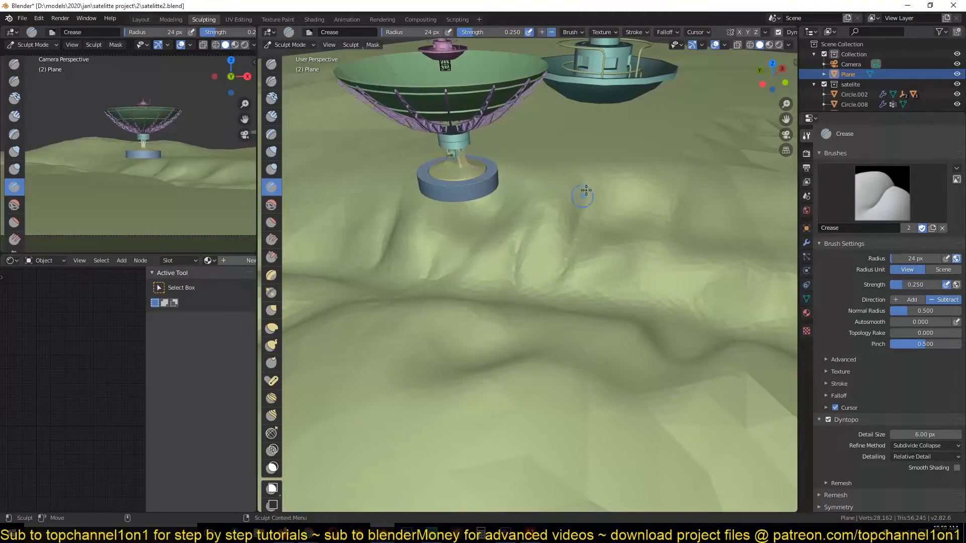